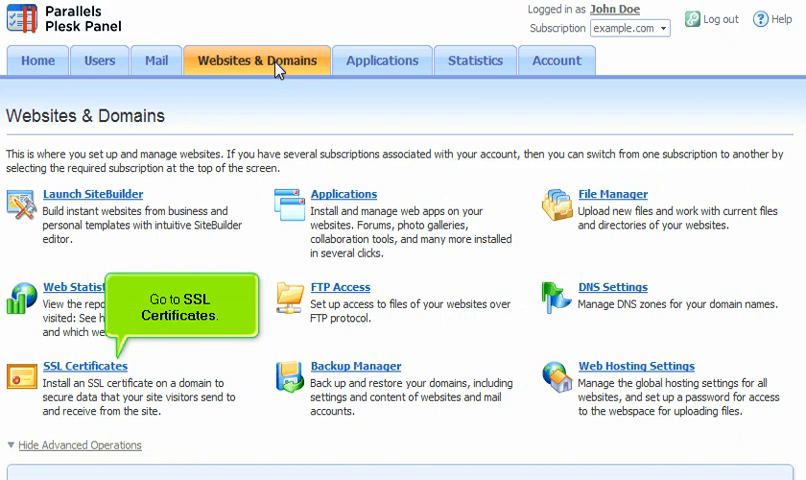
Go to the subscription's SSL Certificates page from Websites & Domains.
{"action": "left_click", "coordinate": [84, 364]}
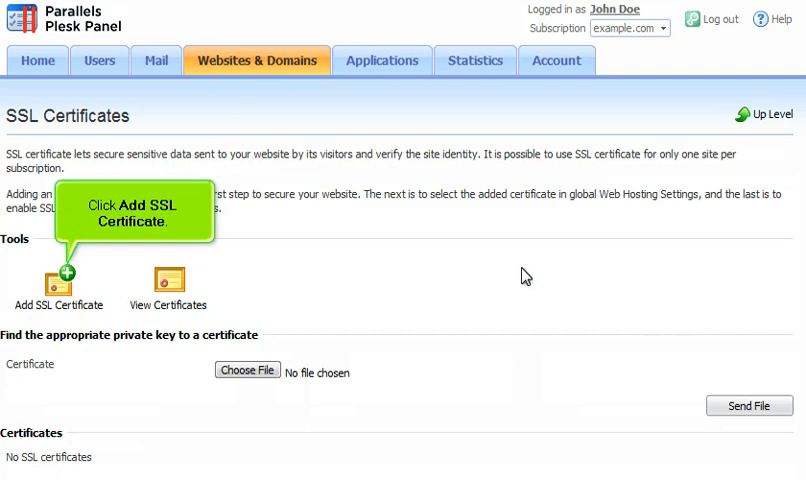
Add an SSL certificate named 'Certificate' and generate it as a certificate request.
{"action": "left_click", "coordinate": [58, 278]}
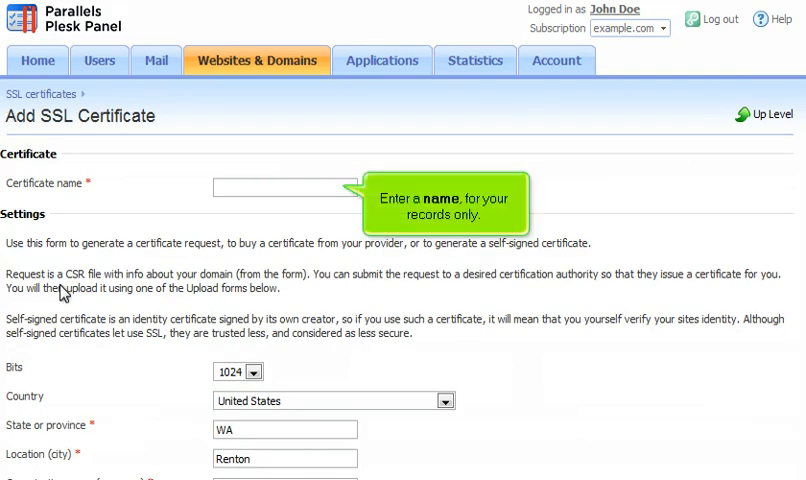
{"action": "mouse_move", "coordinate": [288, 200]}
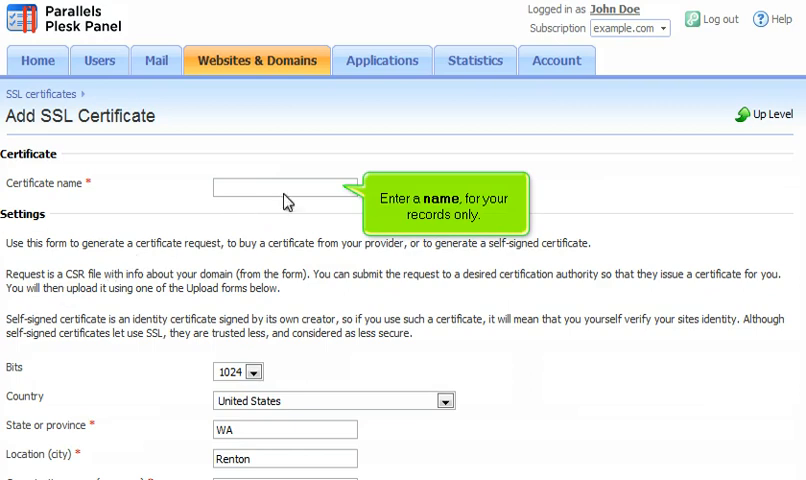
{"action": "type", "text": "Certificate"}
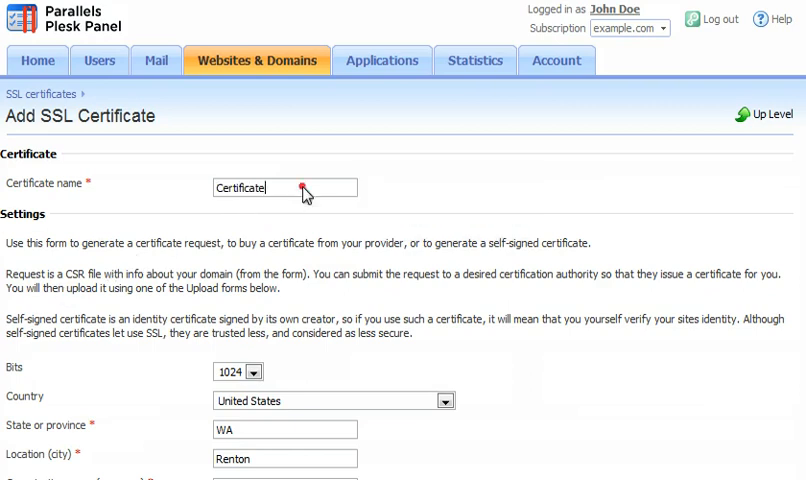
{"action": "scroll", "scroll_direction": "down", "scroll_amount": 3}
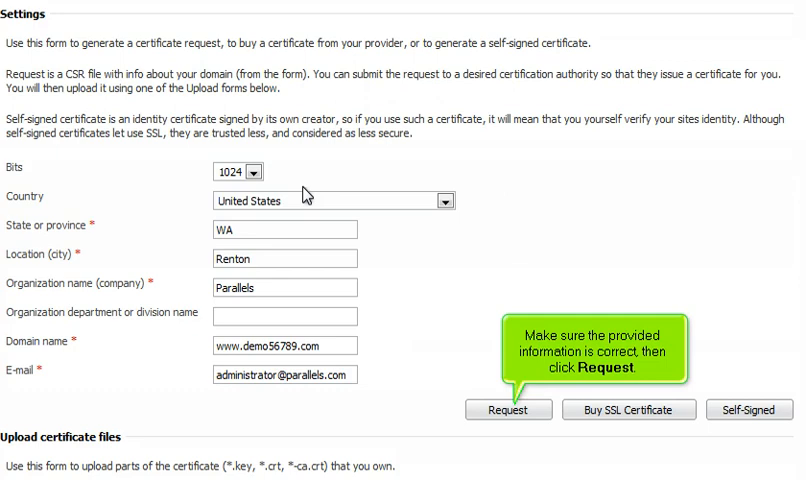
{"action": "left_click", "coordinate": [508, 408]}
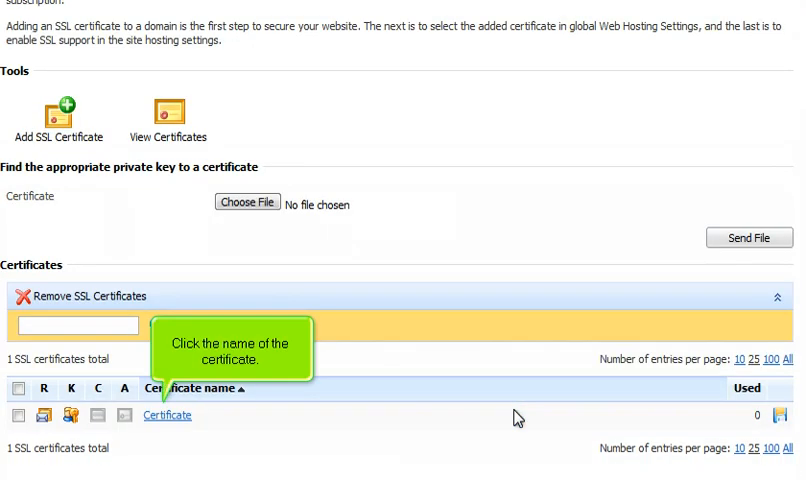
{"action": "mouse_move", "coordinate": [256, 420]}
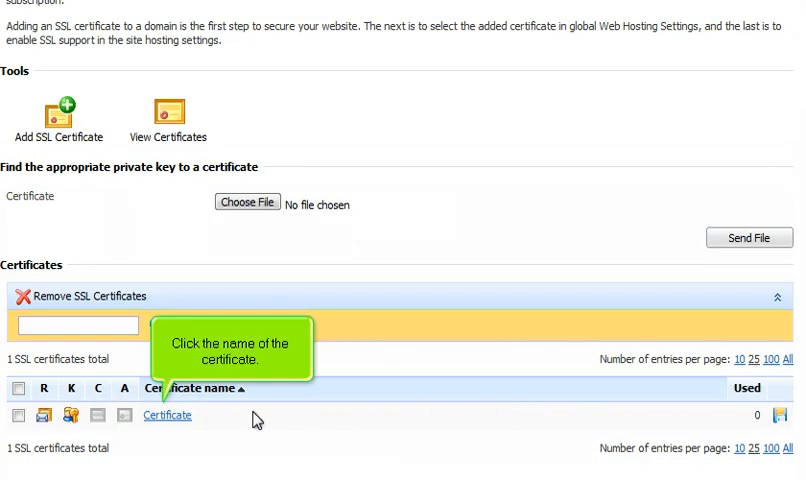
{"action": "left_click", "coordinate": [168, 416]}
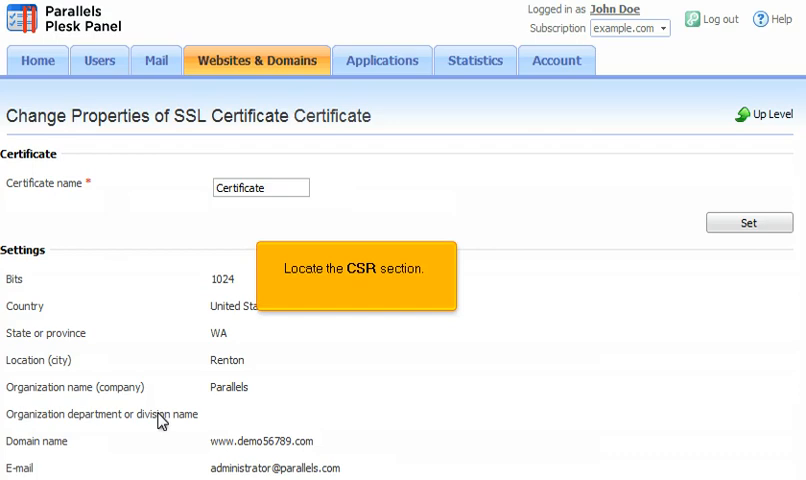
{"action": "scroll", "scroll_direction": "down", "scroll_amount": 3}
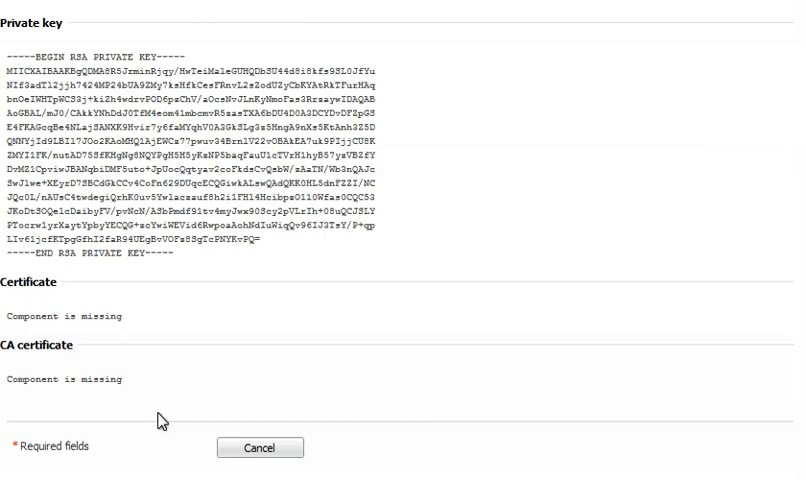
{"action": "mouse_move", "coordinate": [260, 448]}
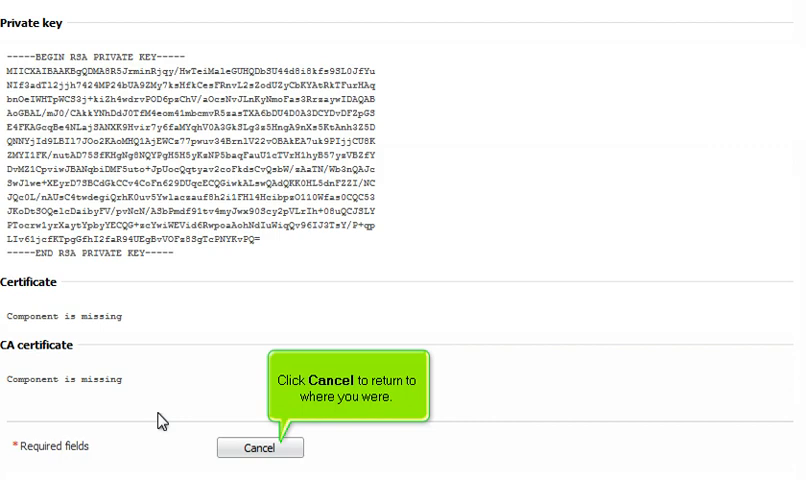
{"action": "left_click", "coordinate": [260, 448]}
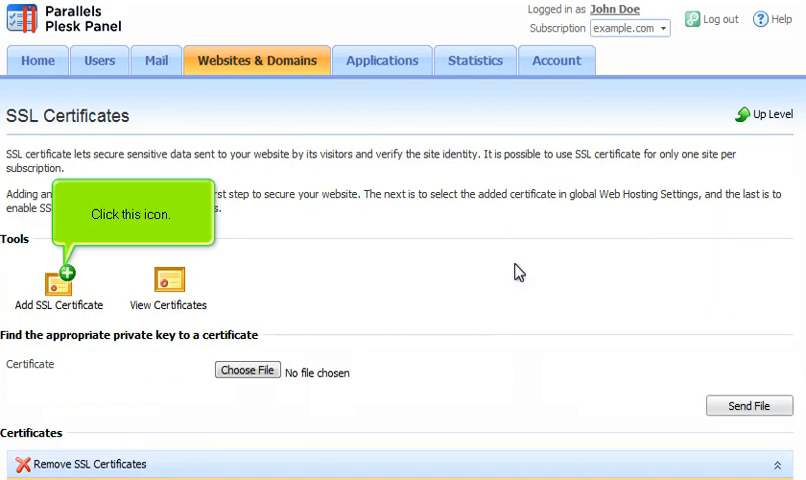
{"action": "mouse_move", "coordinate": [284, 280]}
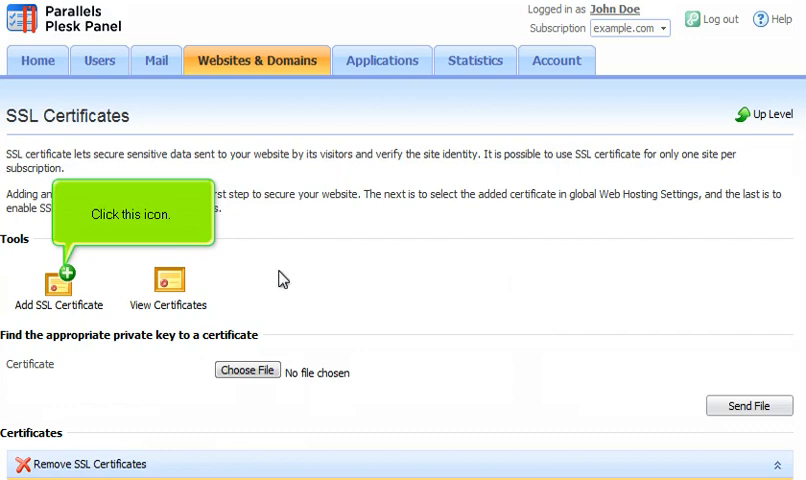
Add an SSL certificate named 'cert2' and generate it as self-signed.
{"action": "left_click", "coordinate": [60, 280]}
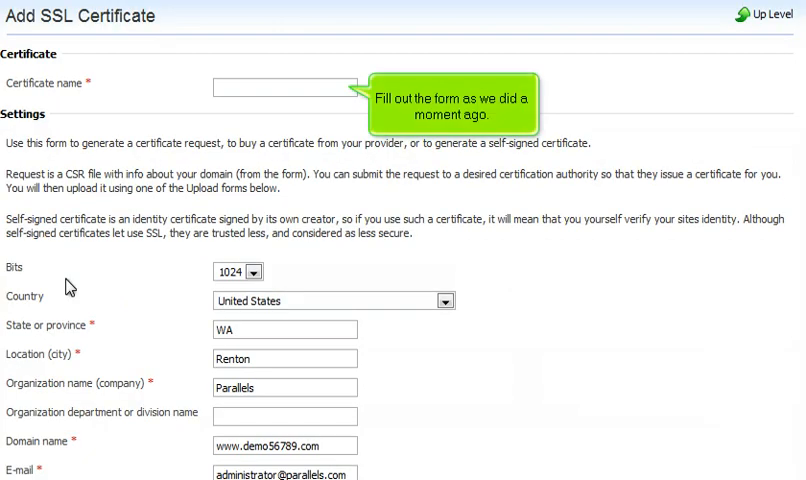
{"action": "type", "text": "cert2"}
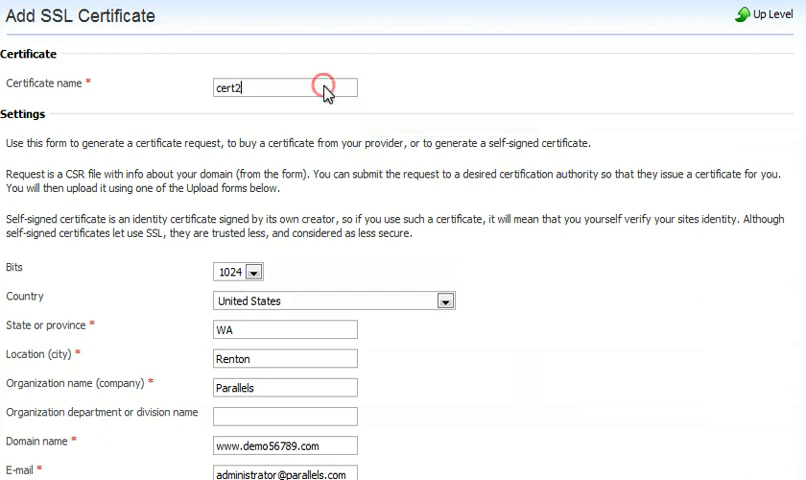
{"action": "scroll", "scroll_direction": "down", "scroll_amount": 3}
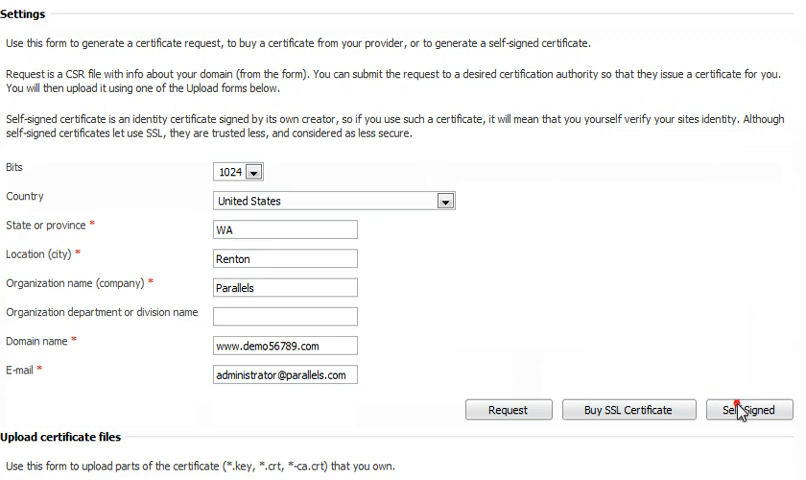
{"action": "left_click", "coordinate": [742, 408]}
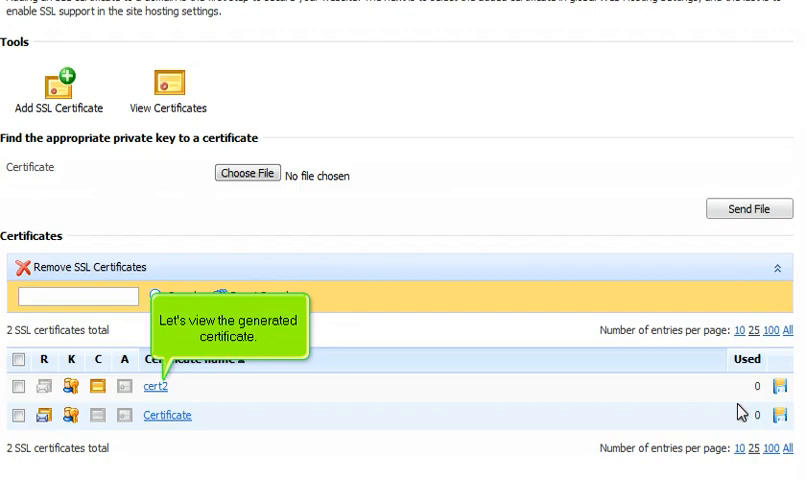
View the cert2 properties page and review its self-signed certificate details.
{"action": "left_click", "coordinate": [156, 388]}
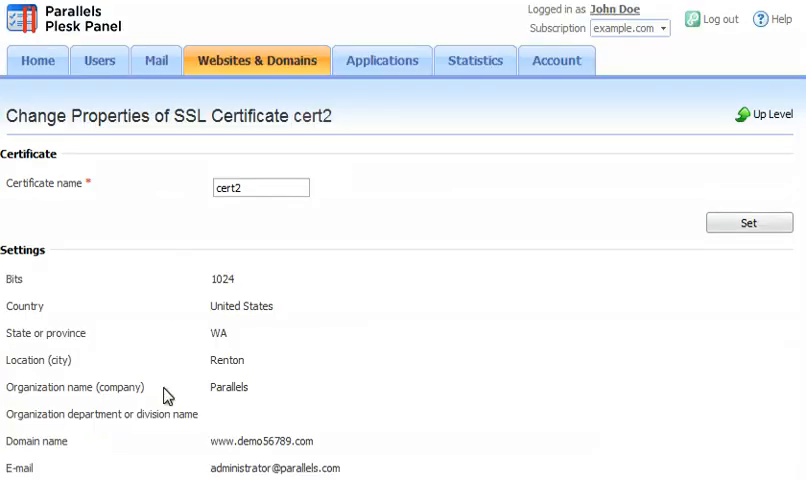
{"action": "scroll", "scroll_direction": "down", "scroll_amount": 3}
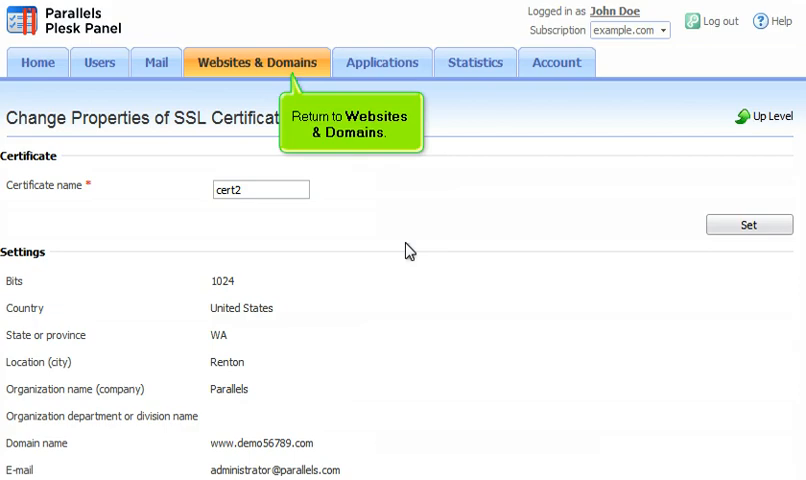
{"action": "mouse_move", "coordinate": [304, 78]}
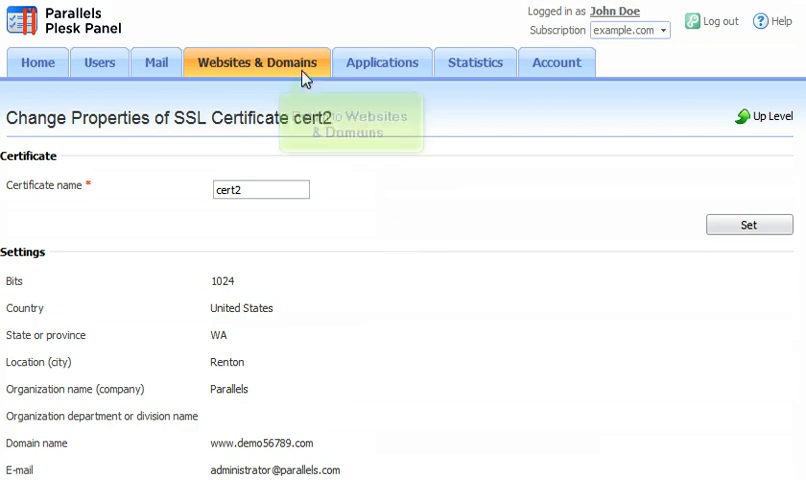
In Web Hosting Settings, choose cert2 as the certificate and save.
{"action": "left_click", "coordinate": [256, 62]}
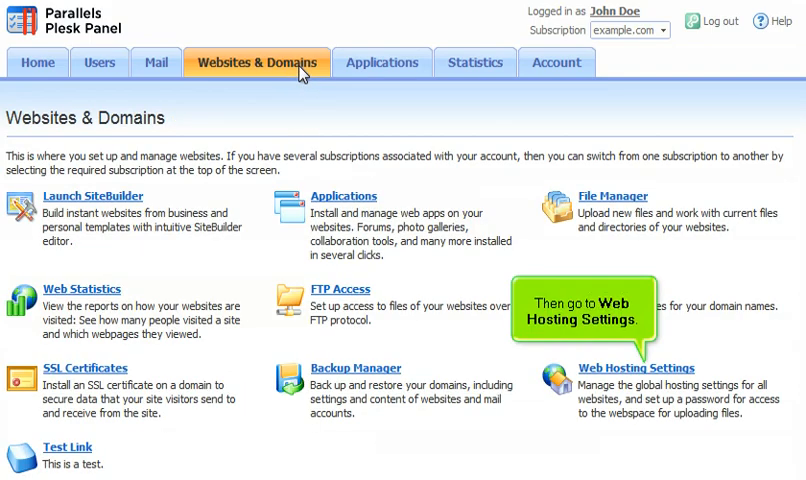
{"action": "mouse_move", "coordinate": [618, 348]}
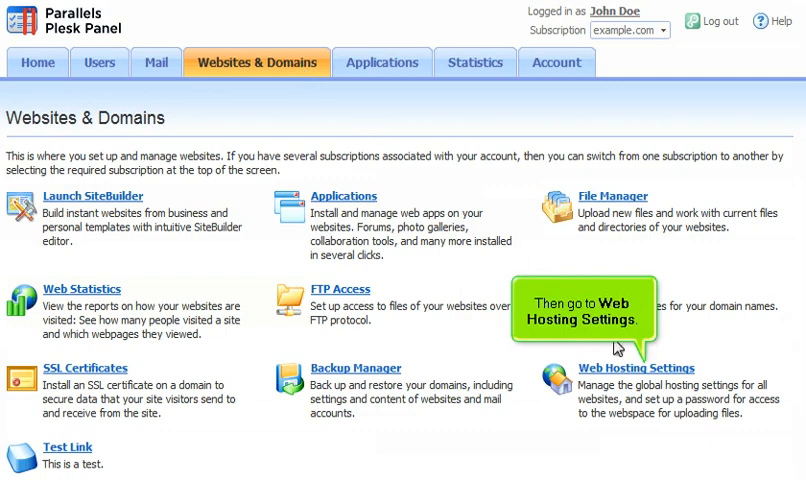
{"action": "left_click", "coordinate": [636, 368]}
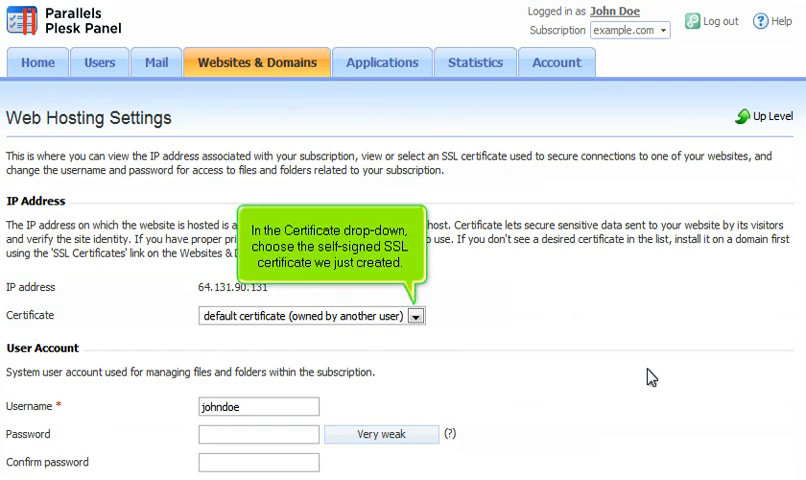
{"action": "left_click", "coordinate": [416, 316]}
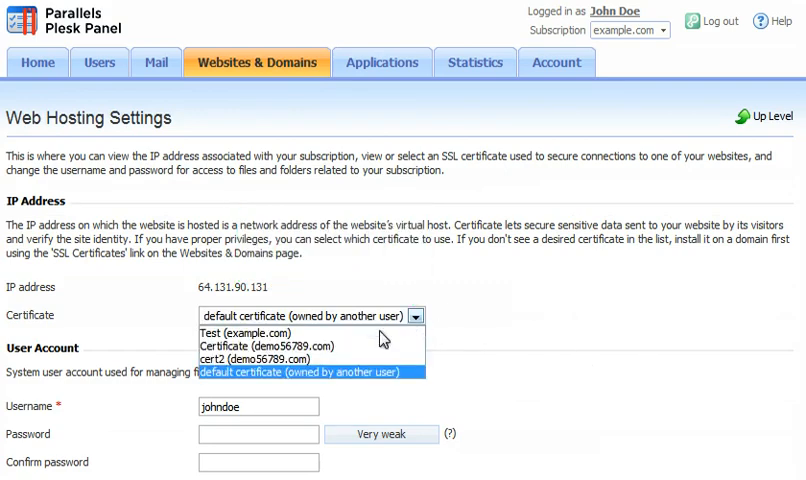
{"action": "left_click", "coordinate": [280, 358]}
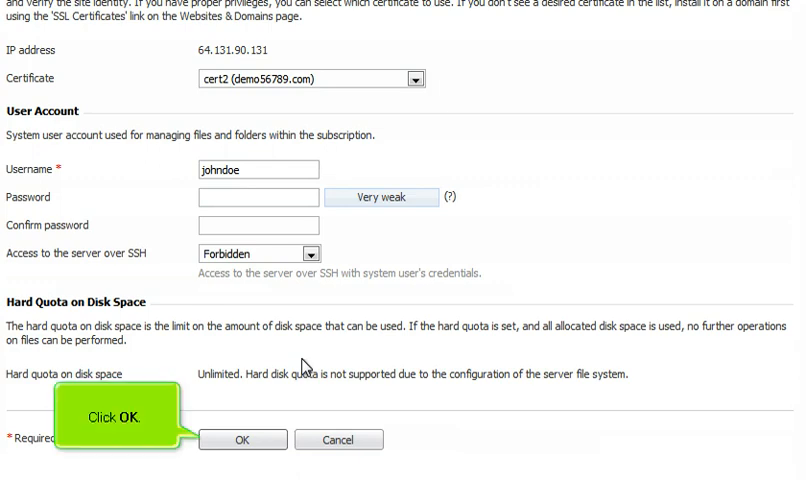
{"action": "left_click", "coordinate": [242, 440]}
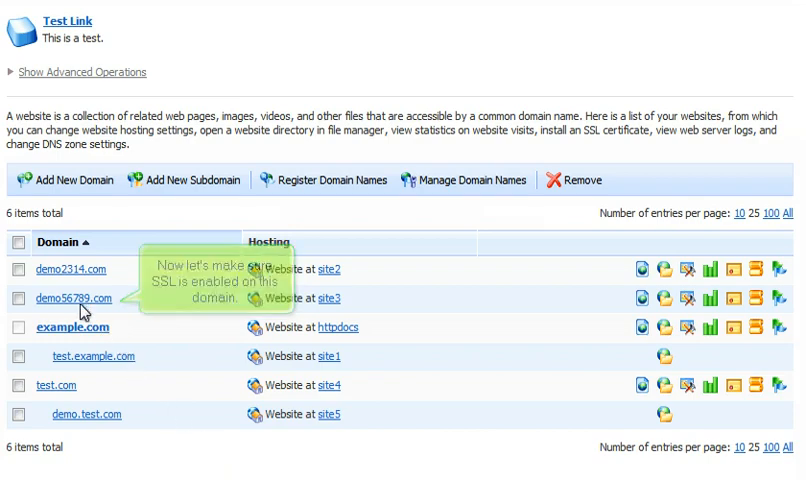
Save demo56789.com hosting settings with Enable SSL support checked.
{"action": "left_click", "coordinate": [72, 298]}
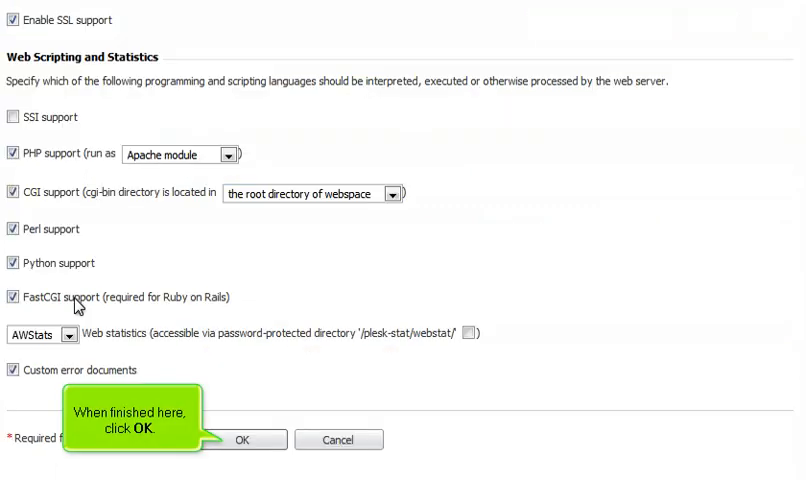
{"action": "left_click", "coordinate": [240, 440]}
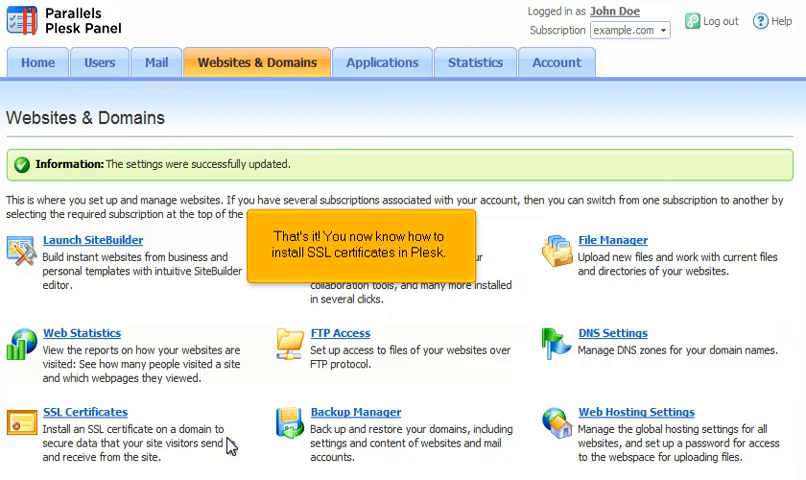